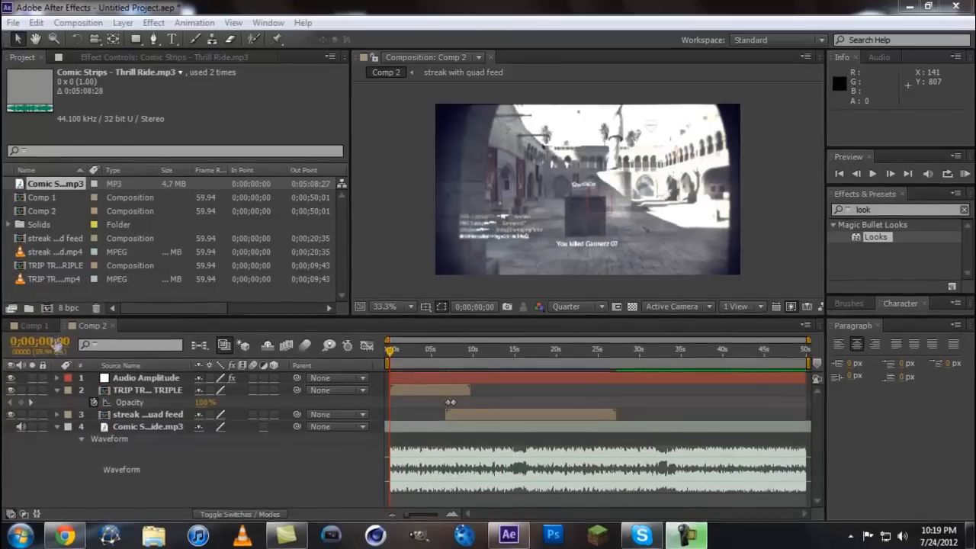
Switch the Timeline panel to Comp 1.
left_click(32, 326)
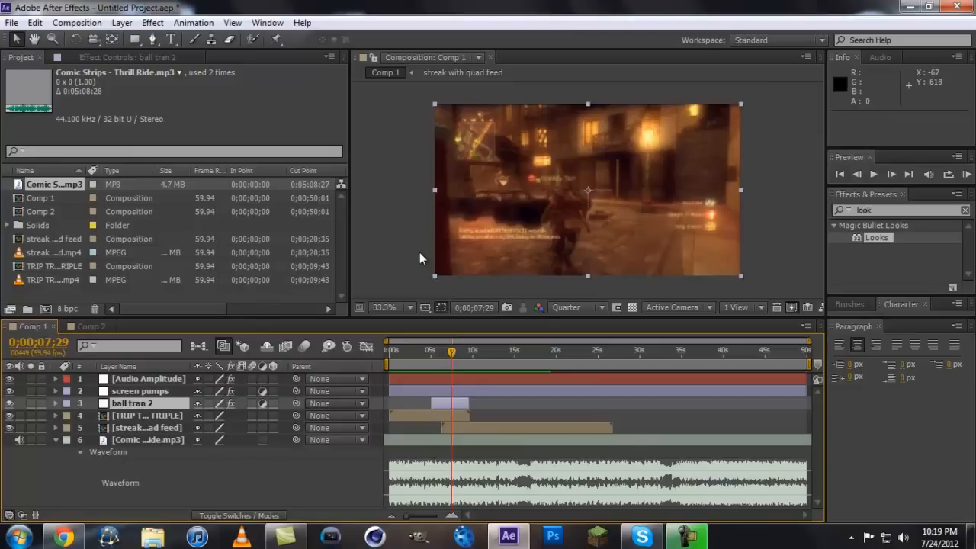
mouse_move(424, 241)
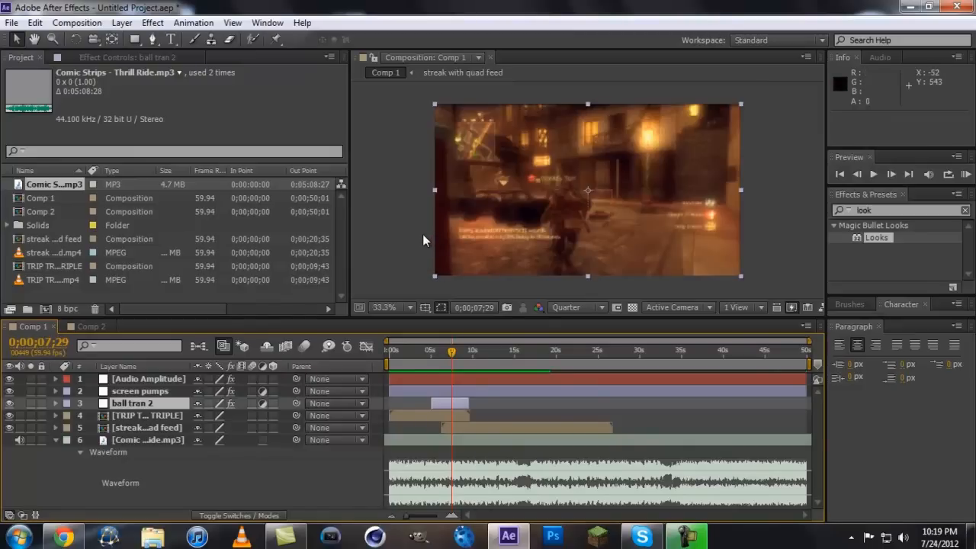
mouse_move(418, 246)
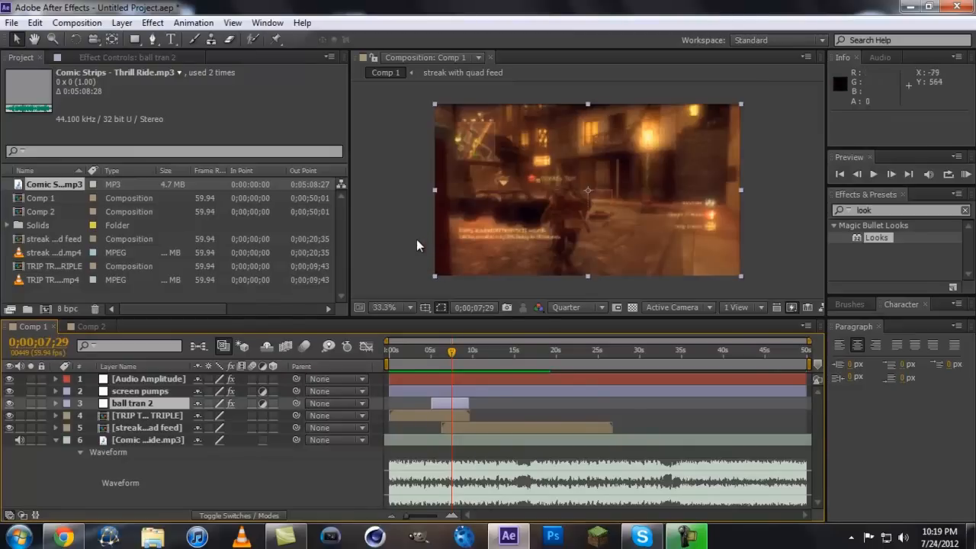
mouse_move(643, 291)
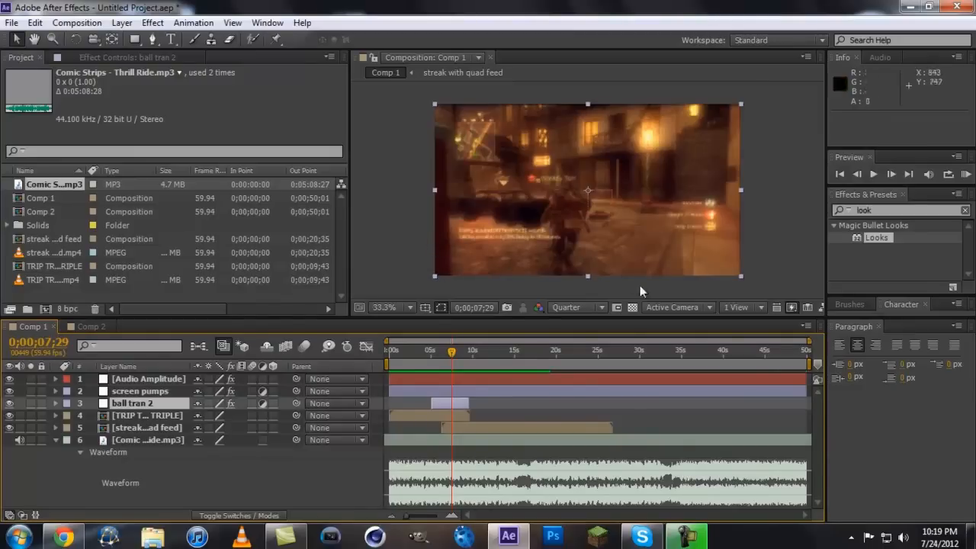
mouse_move(772, 275)
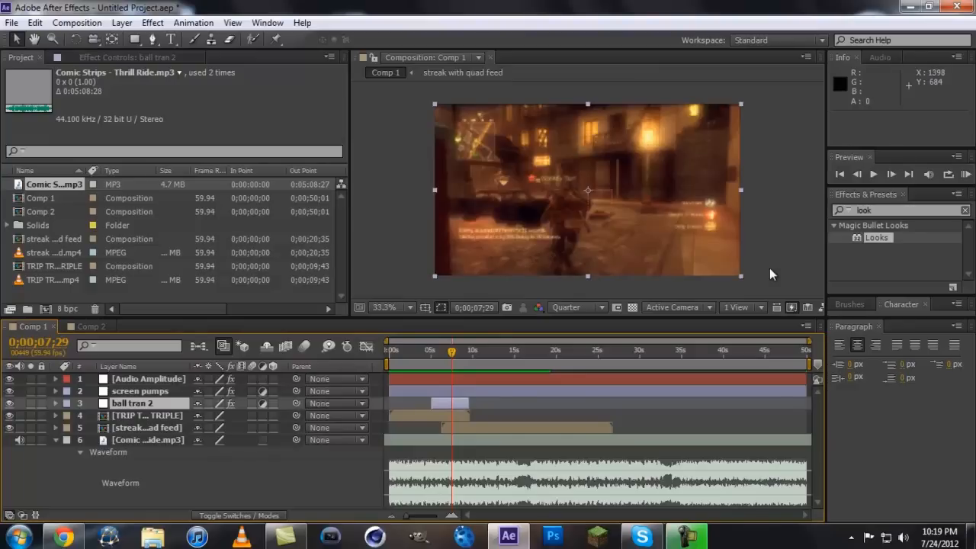
mouse_move(811, 256)
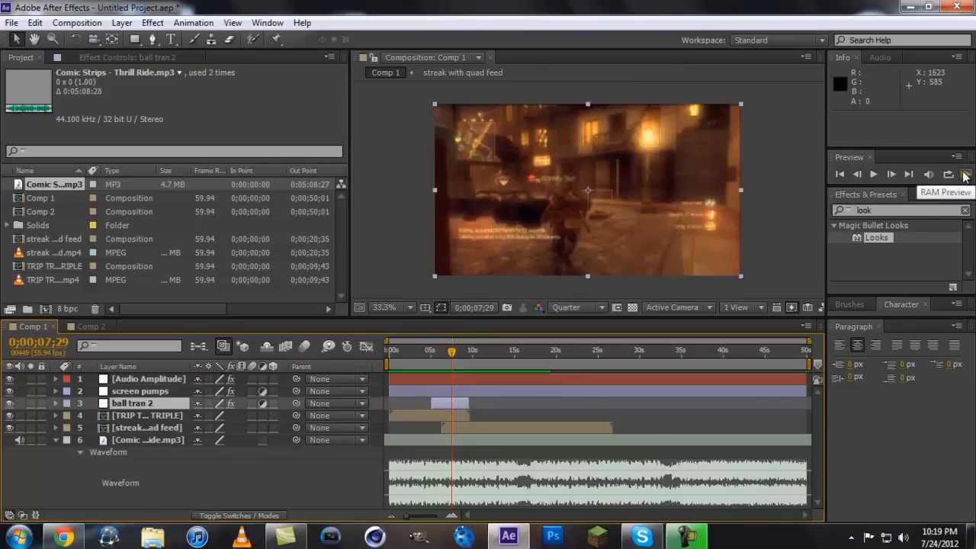
Start a RAM preview of Comp 1 and let it play.
left_click(964, 174)
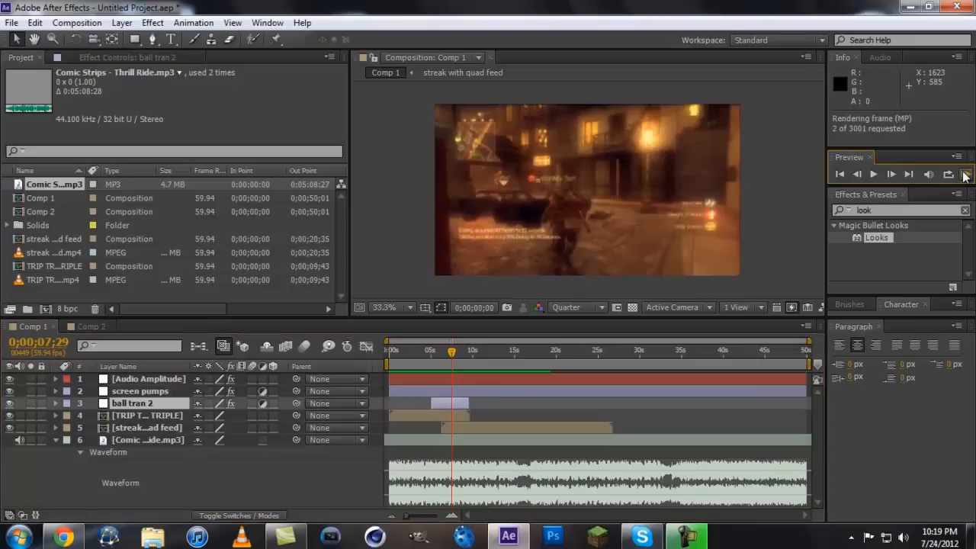
left_click(966, 174)
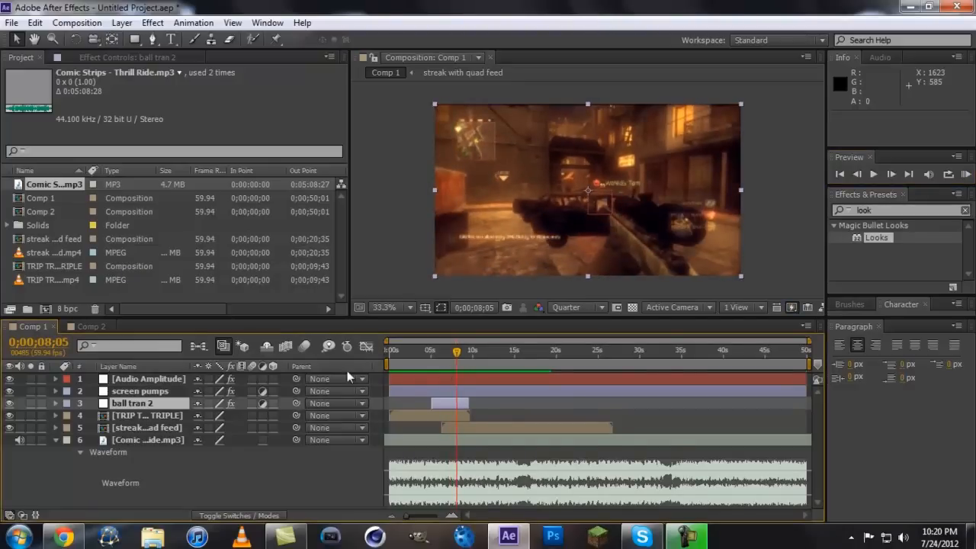
Return to Comp 2 near six seconds and add Adjustment Layer 6.
left_click(88, 326)
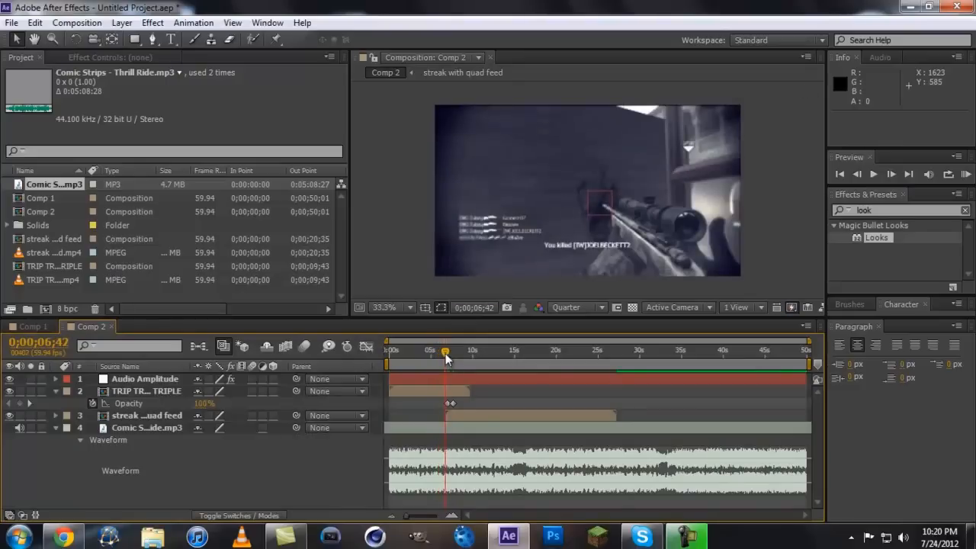
left_click_drag(446, 353, 451, 353)
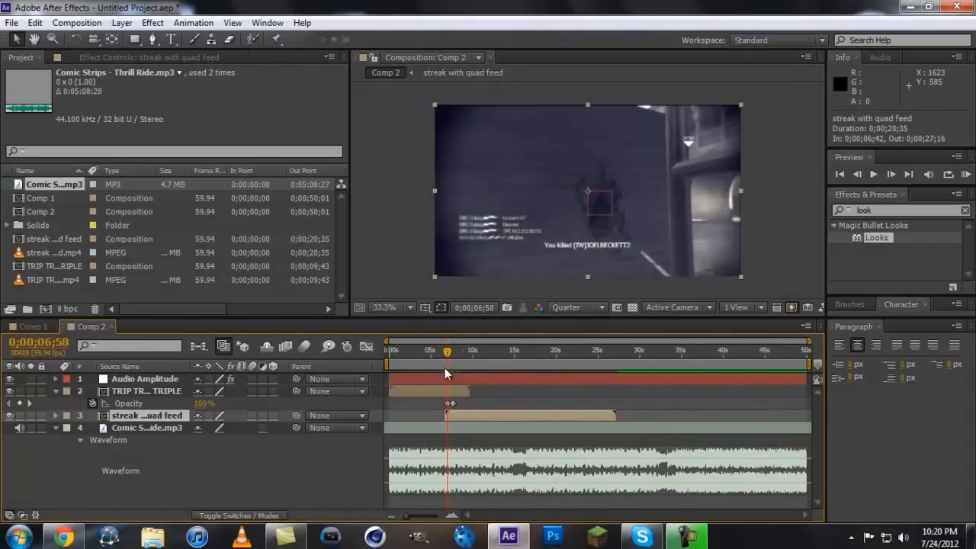
left_click(122, 23)
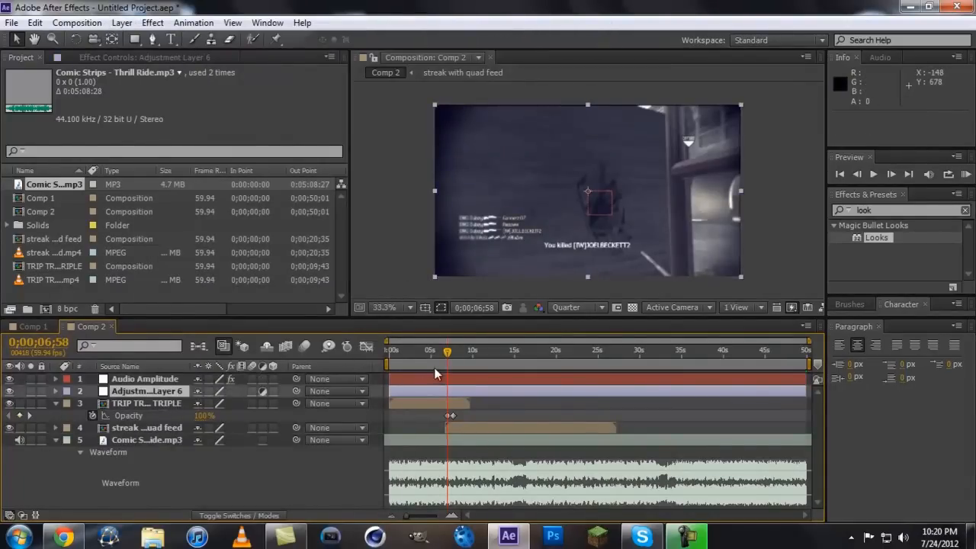
mouse_move(436, 374)
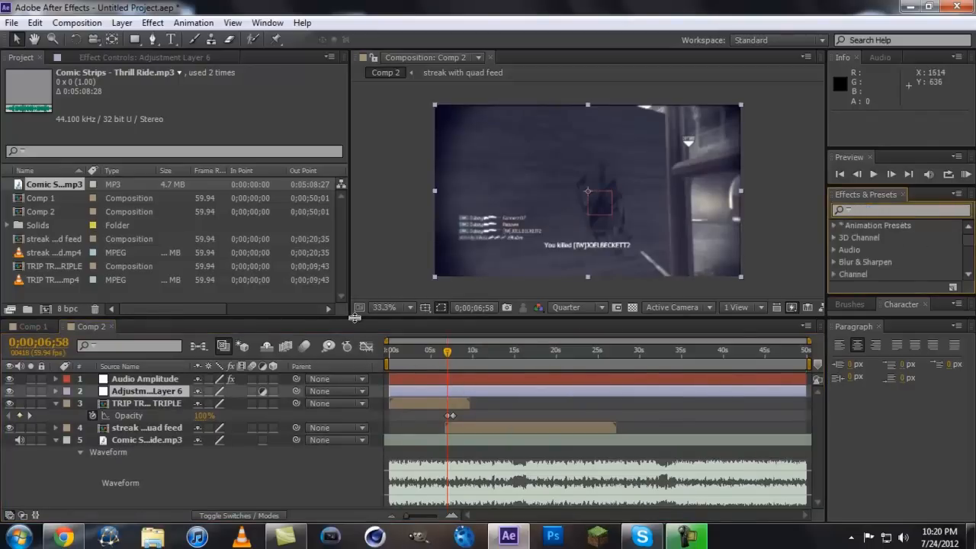
Find the Transform effect by searching 'tran' and apply it to Adjustment Layer 6.
type("trans")
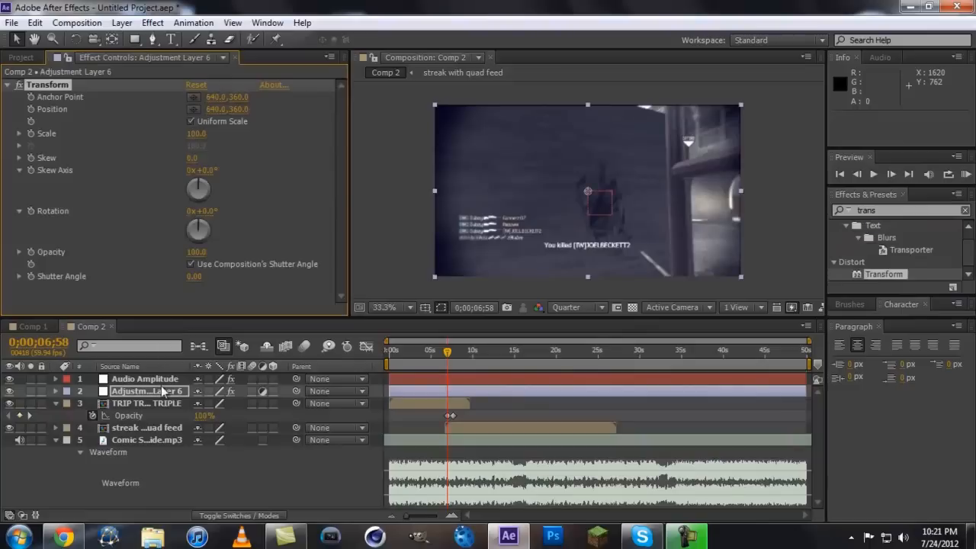
Expose the Audio Amplitude layer's Both Channels Slider property in the timeline.
left_click(143, 379)
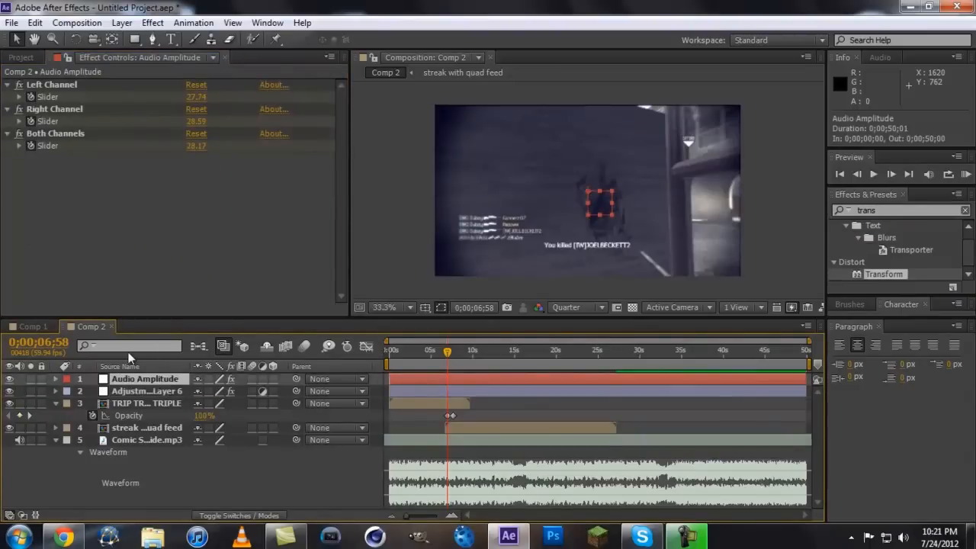
left_click(55, 378)
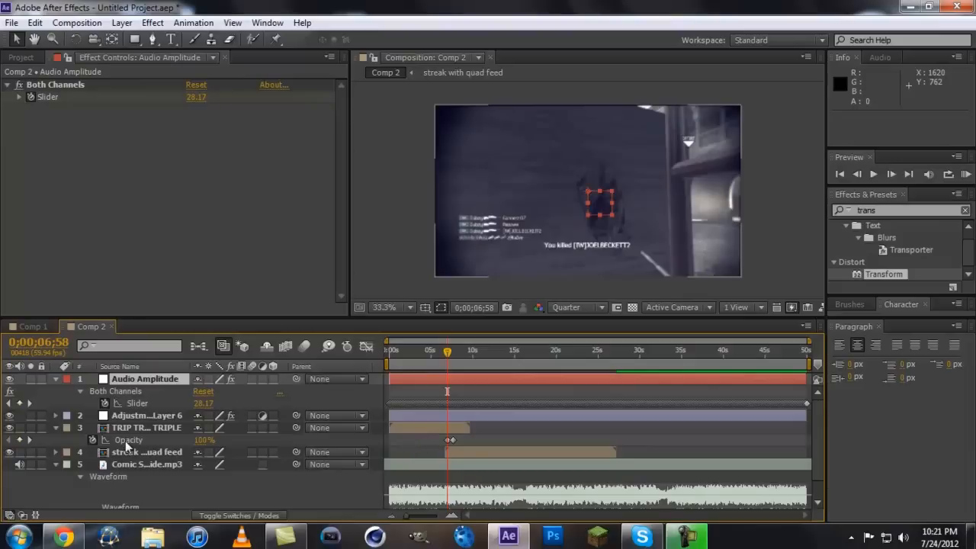
Give Transform Scale a linear expression mapping the Both Channels Slider 55–75 to 100–135.
left_click(145, 415)
type("linear(thisComp.layer(\"Audio Amplitude\").effect(\"Both Channels\")(\"Slider\"),55,75,")
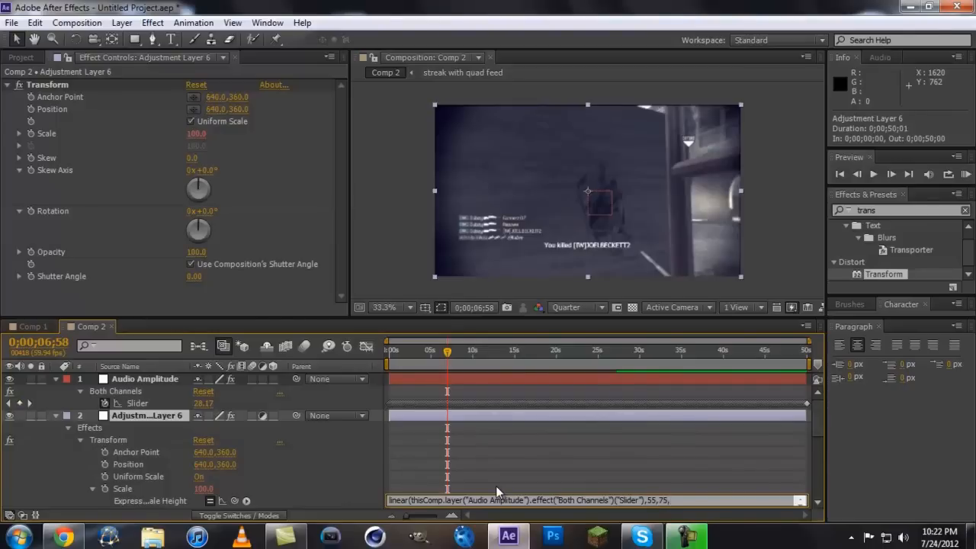
type("100, 1")
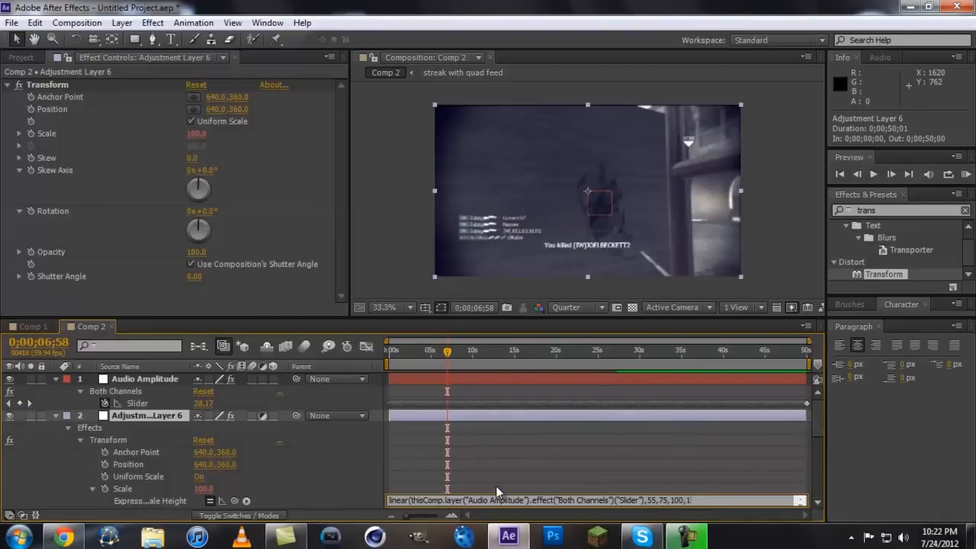
type("135)")
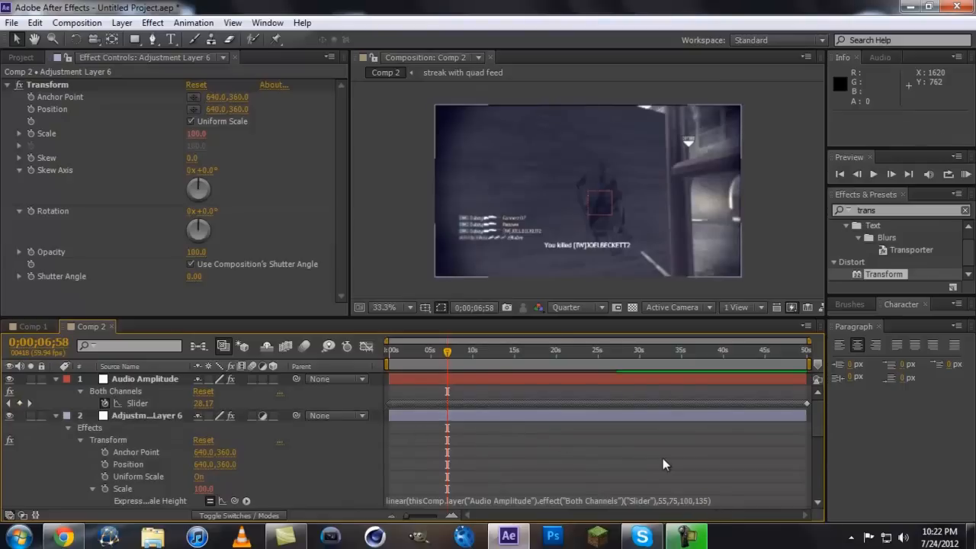
Show the Audio Amplitude slider values in the Graph Editor.
left_click(145, 379)
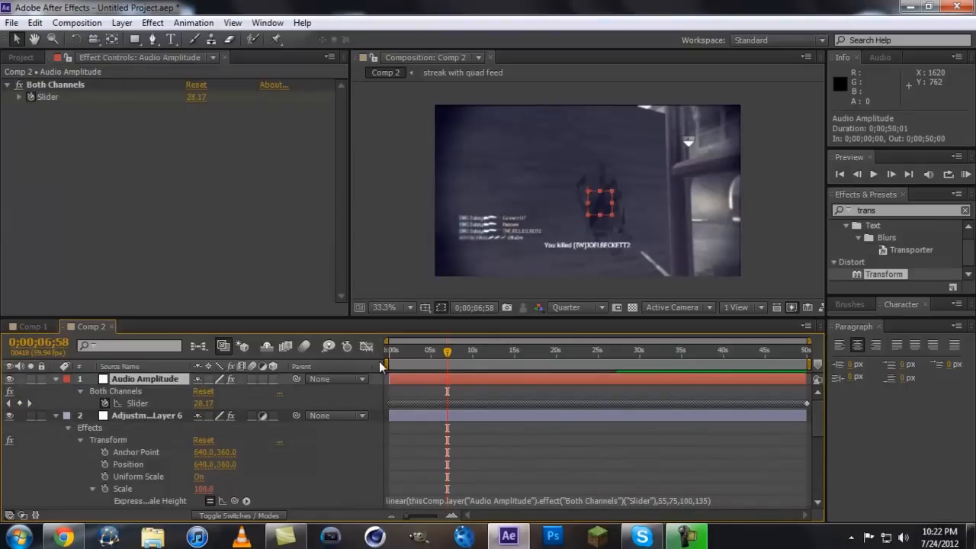
left_click(367, 347)
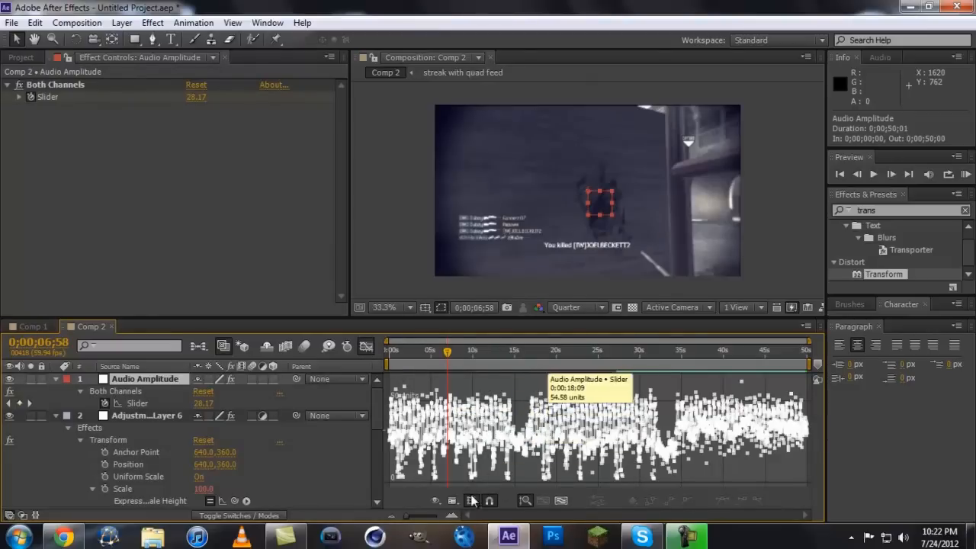
mouse_move(534, 409)
type("bass")
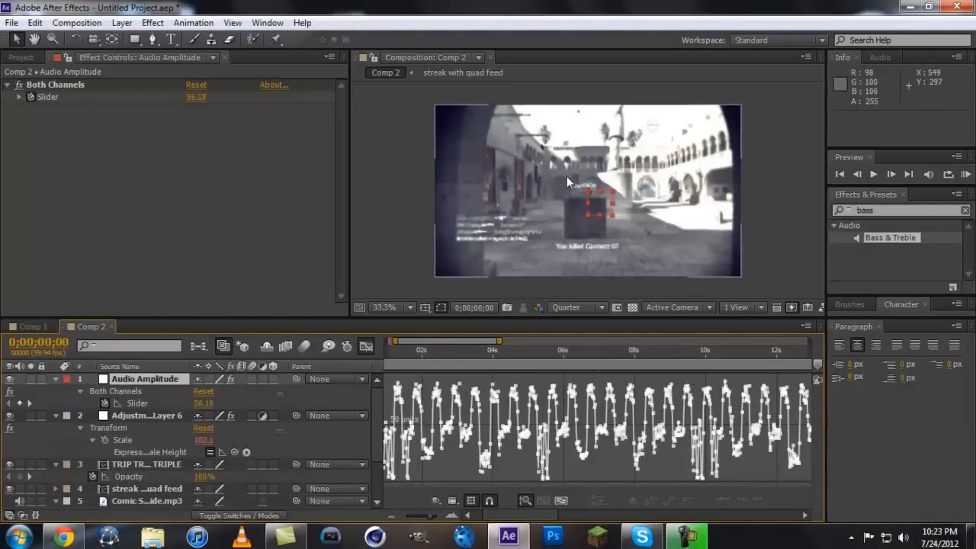
mouse_move(366, 384)
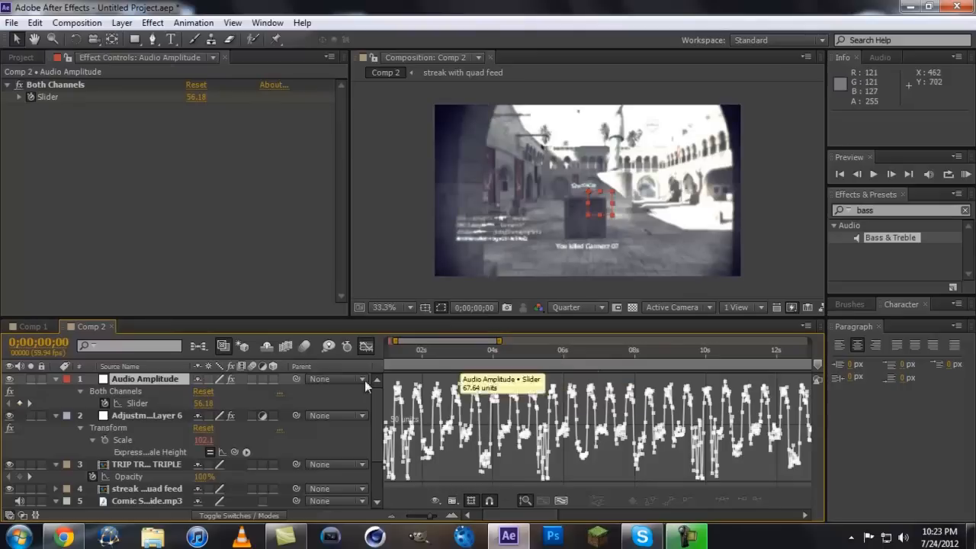
mouse_move(500, 390)
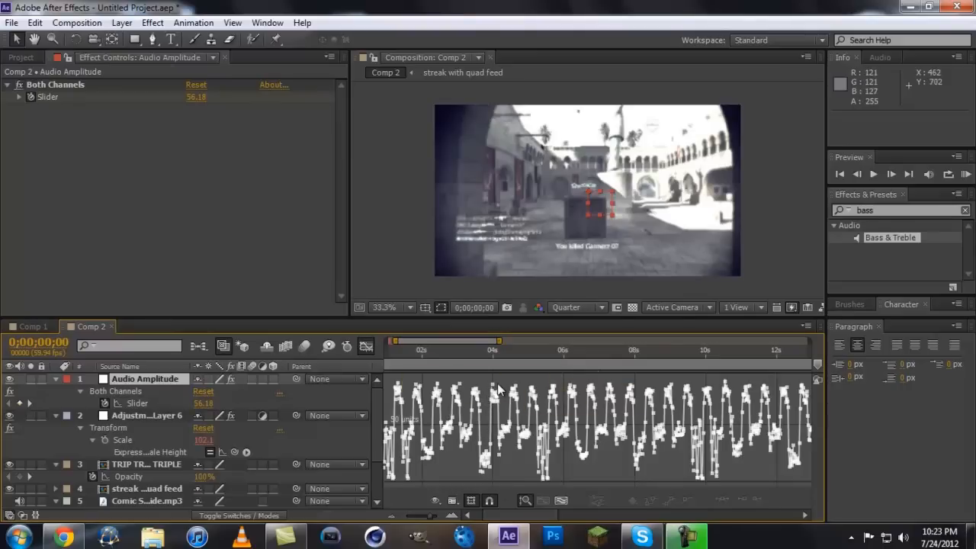
mouse_move(500, 389)
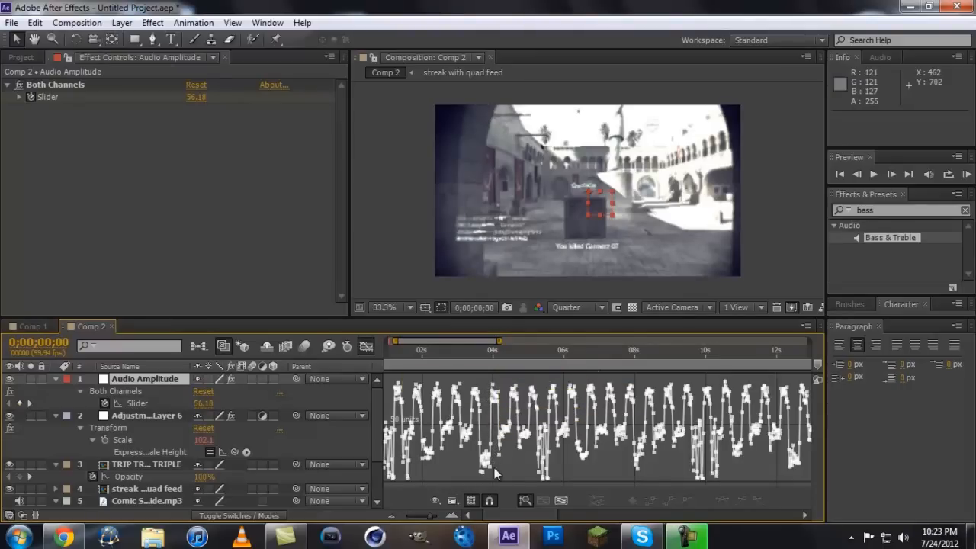
mouse_move(494, 441)
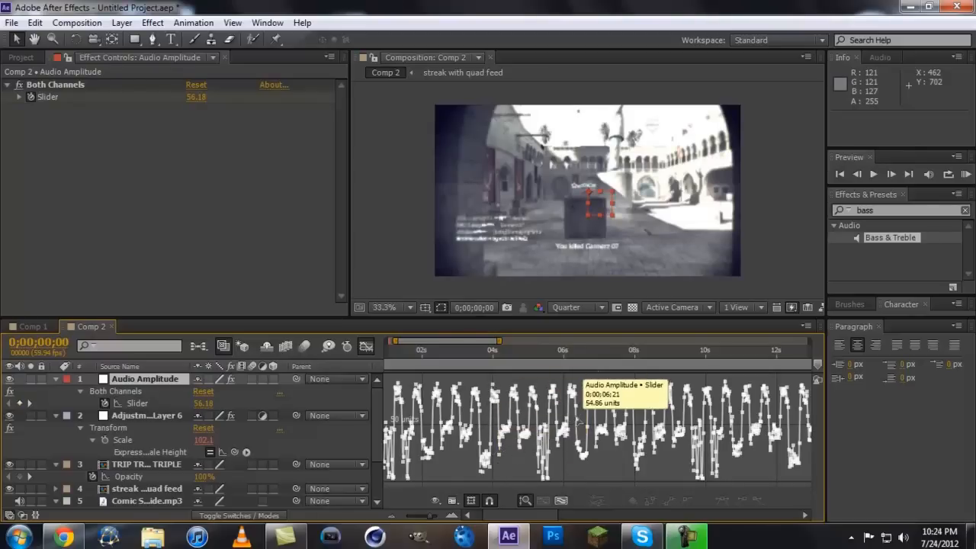
mouse_move(593, 433)
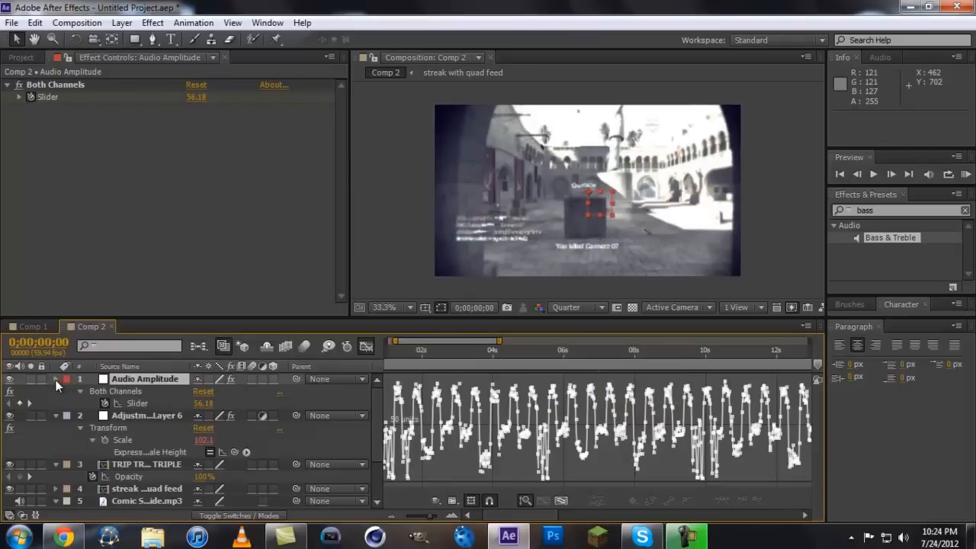
Collapse the slider graph and preview Comp 2's audio-driven scale pumping.
left_click(55, 379)
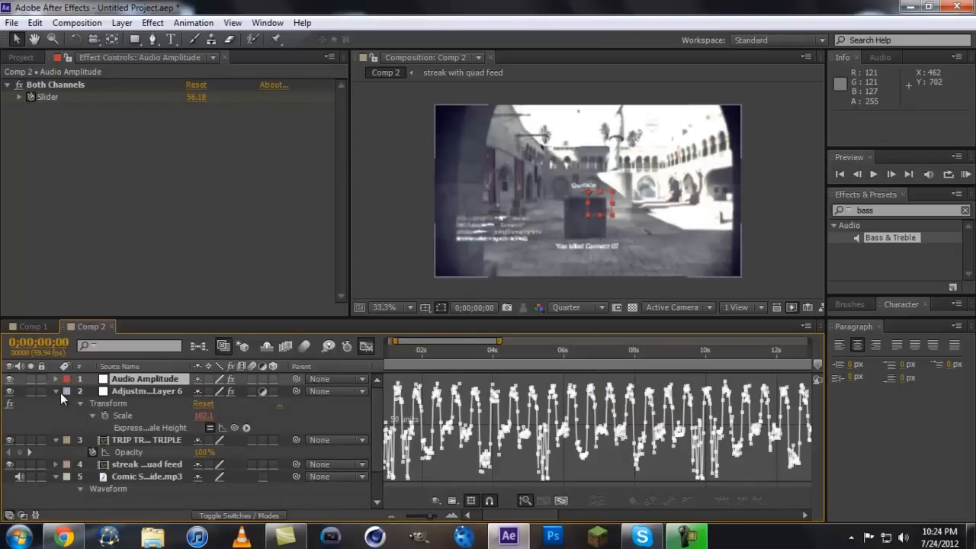
left_click(366, 346)
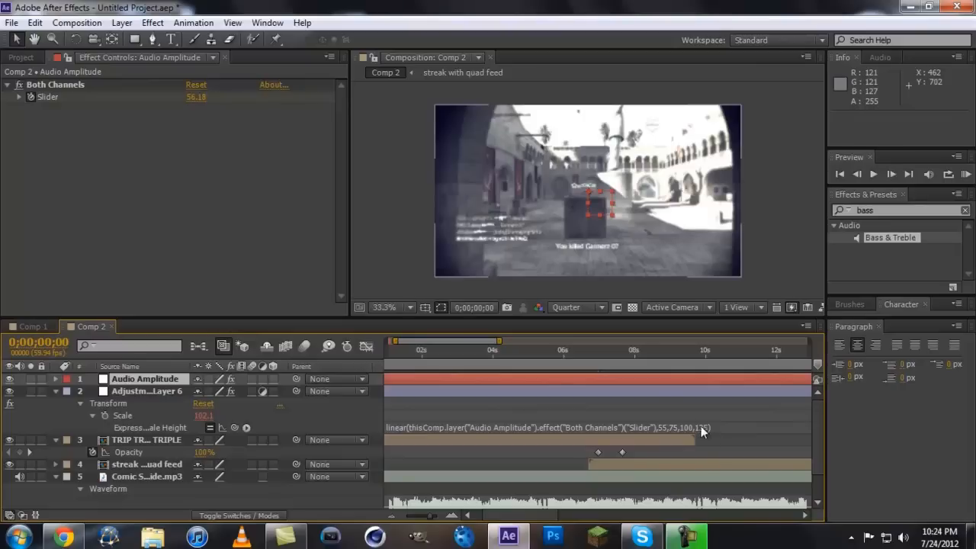
left_click(528, 350)
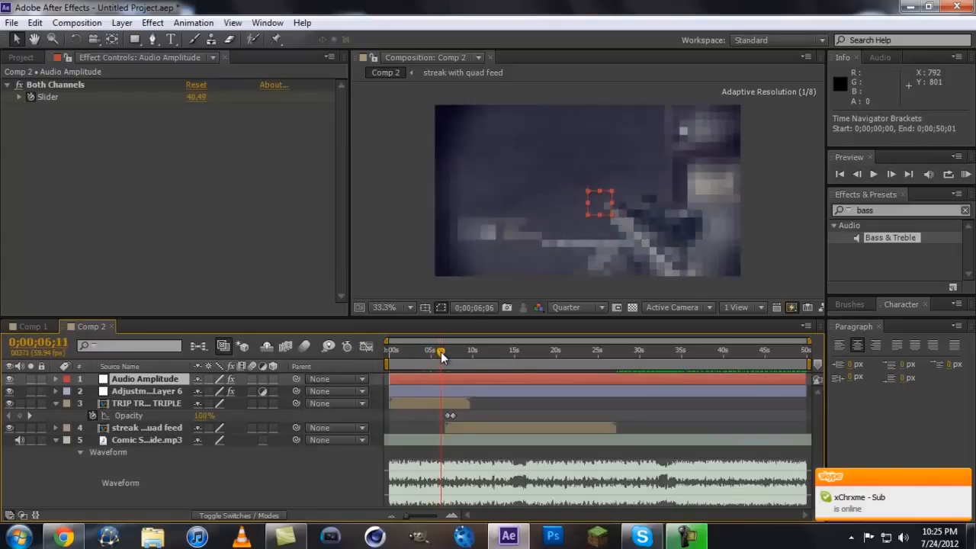
Scrub the opacity fade near seven seconds, clear the effects search, and add Adjustment Layer 7.
left_click(448, 351)
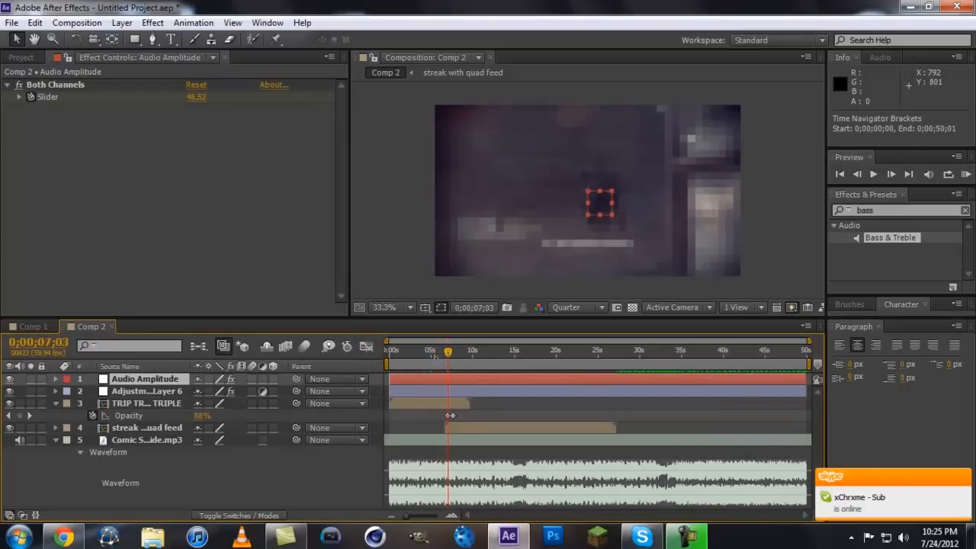
left_click_drag(449, 352, 445, 353)
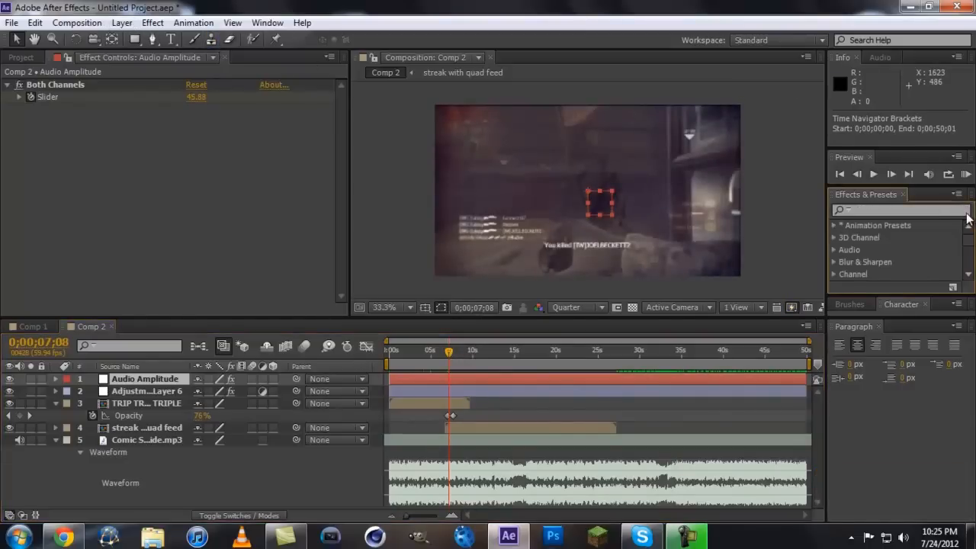
left_click(122, 23)
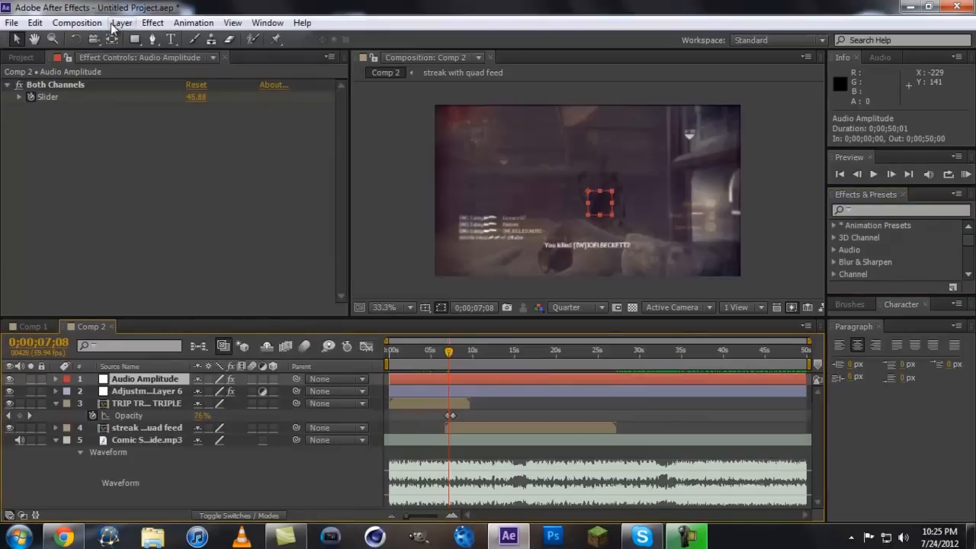
left_click(120, 23)
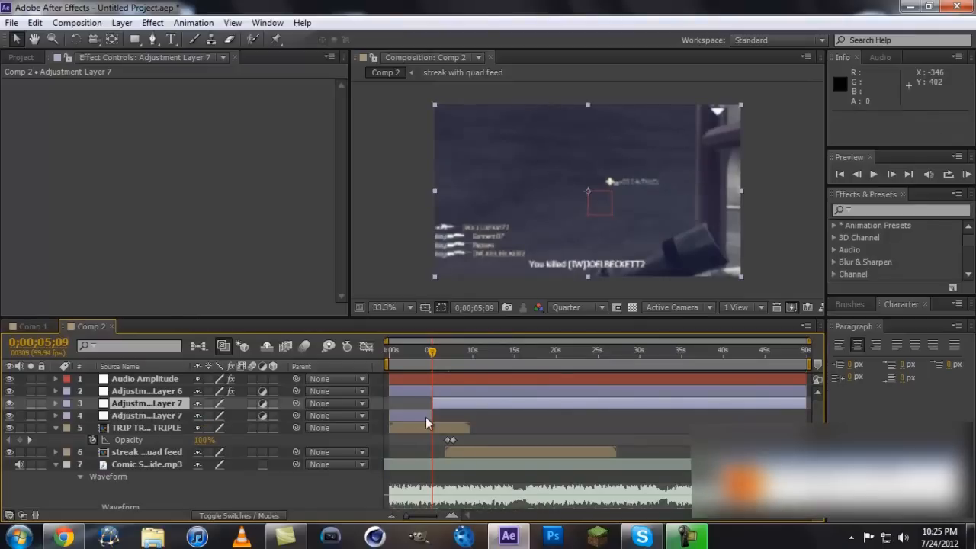
Trim Adjustment Layer 7 to a brief span around the seven-second transition.
left_click(482, 351)
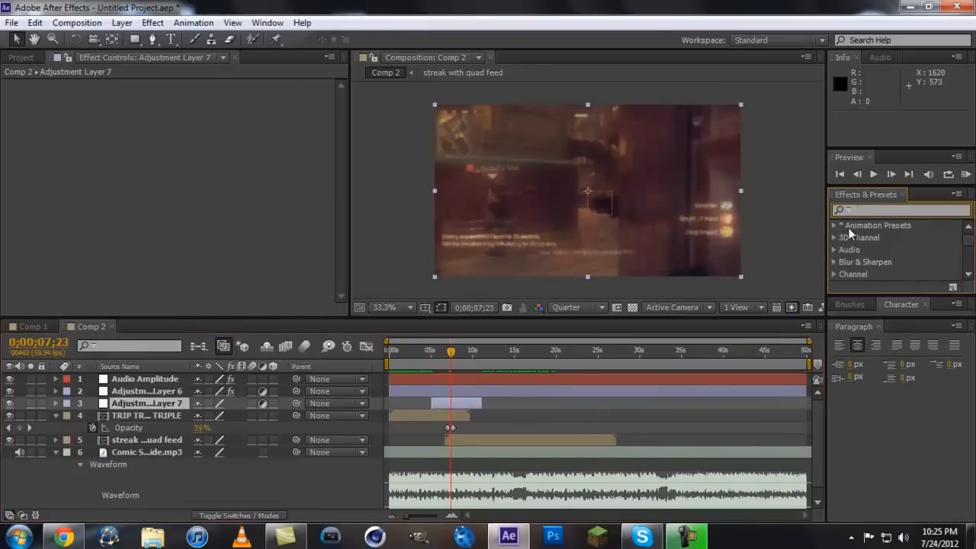
mouse_move(648, 206)
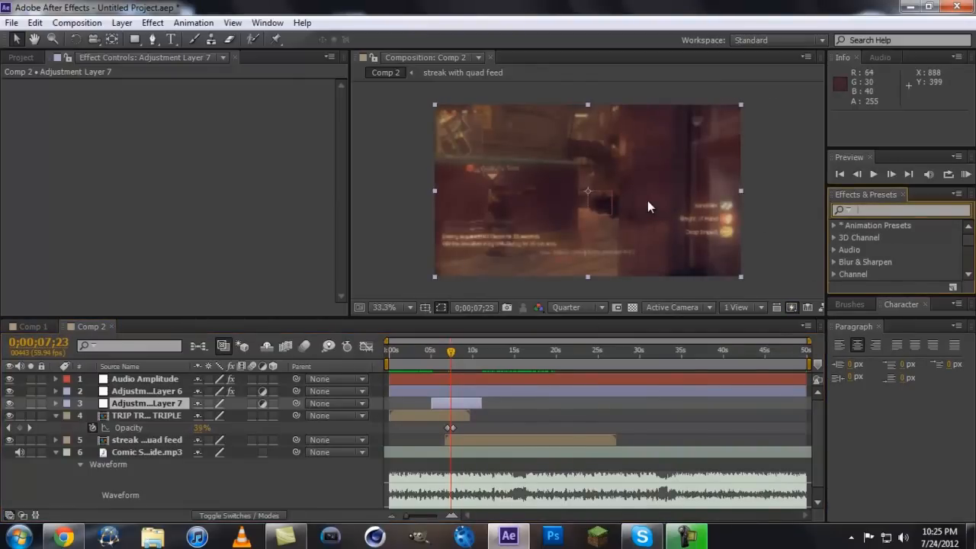
Find CC Ball Action via 'cc' search and apply it to Adjustment Layer 7 with opacity keyframes.
type("cc ba")
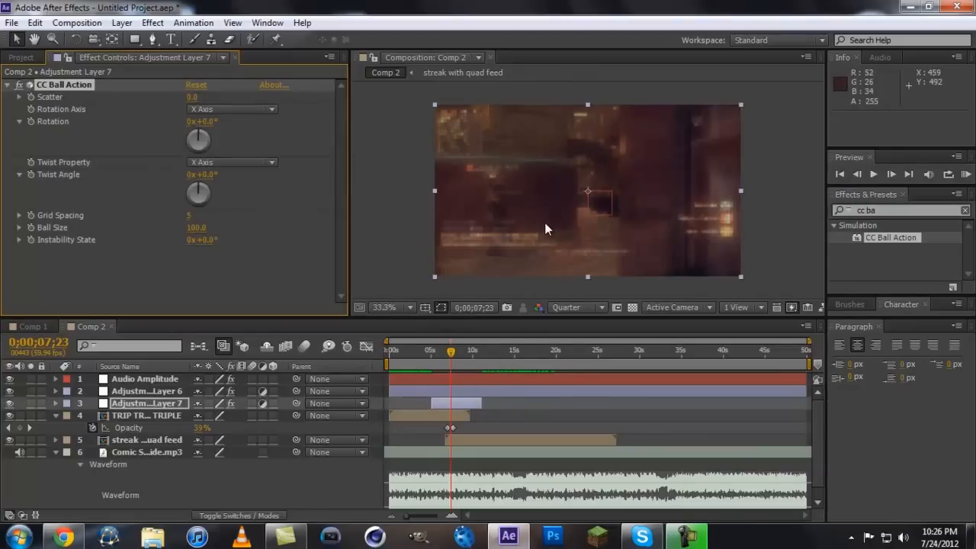
mouse_move(577, 183)
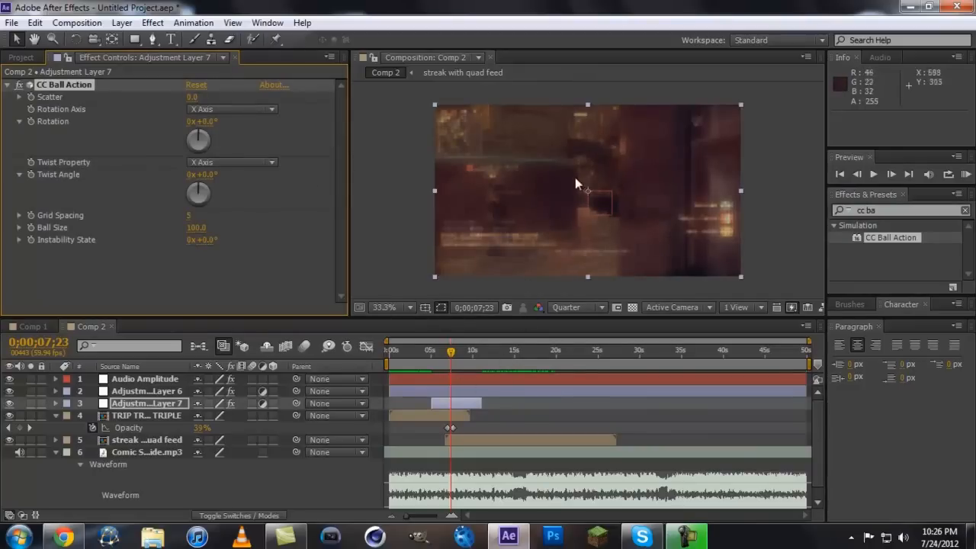
left_click(448, 351)
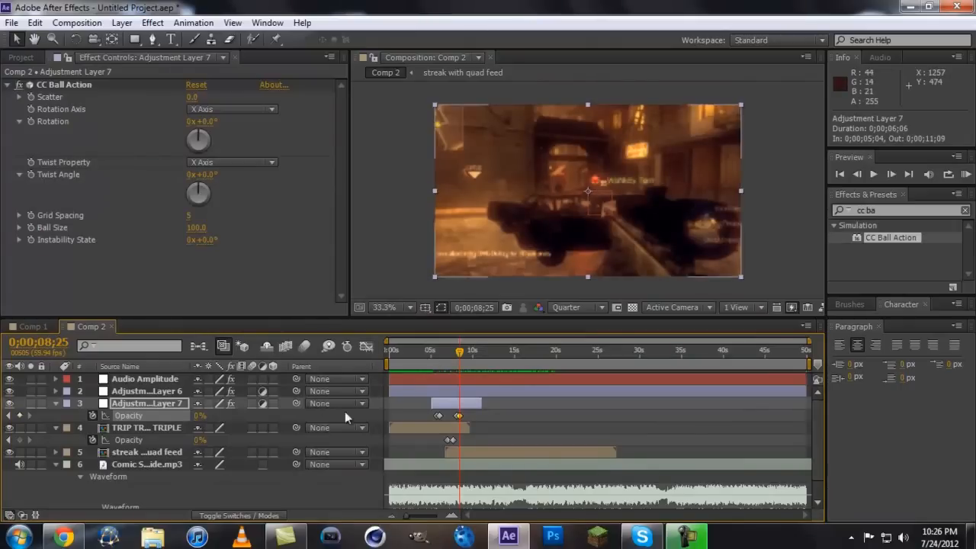
left_click(443, 349)
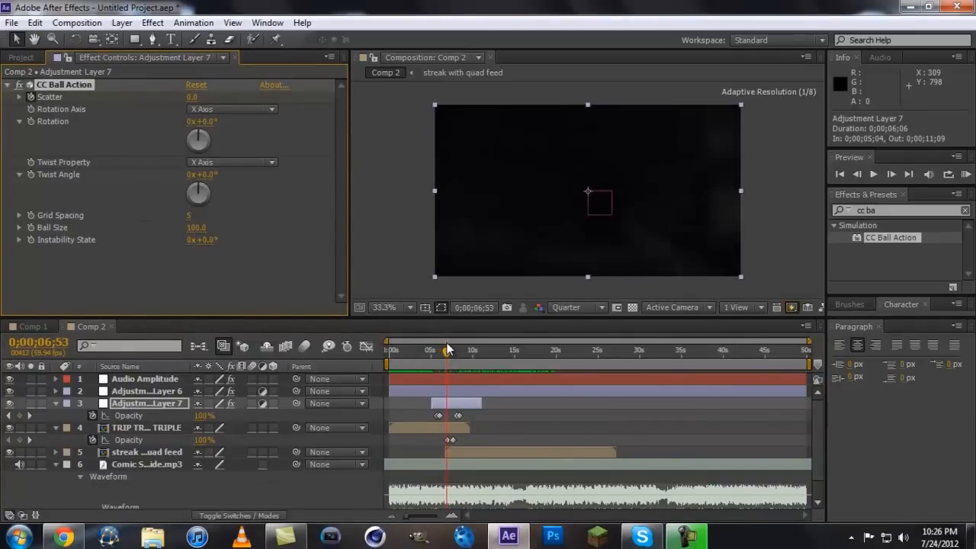
left_click(445, 350)
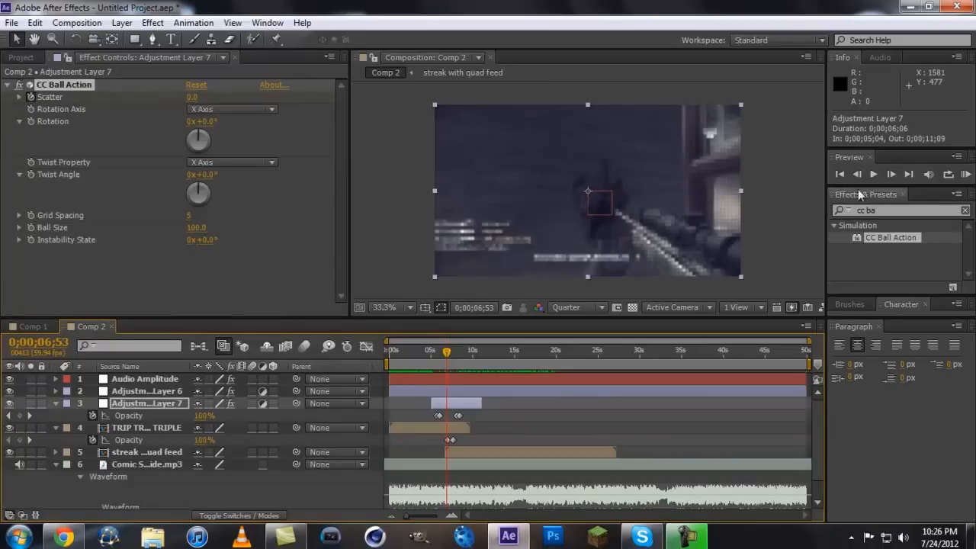
left_click(891, 174)
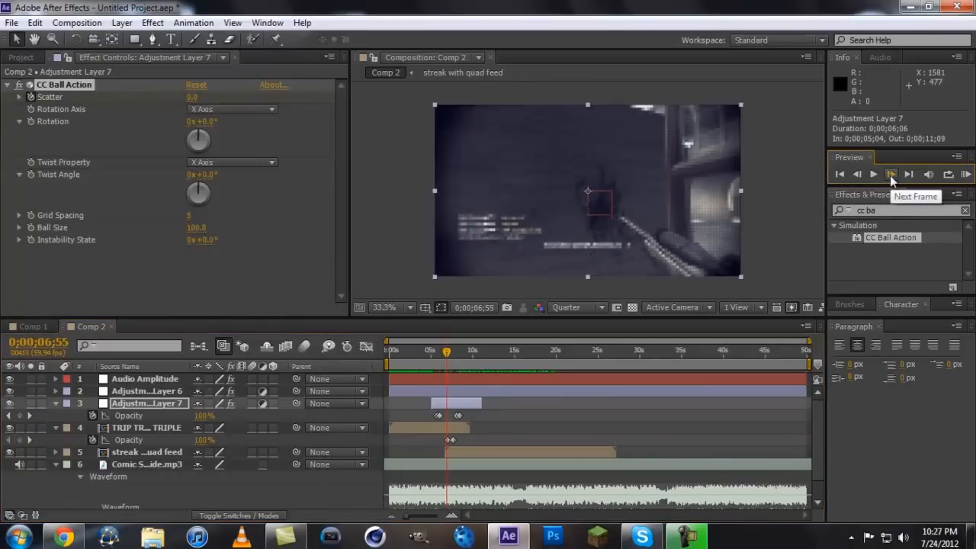
left_click(891, 174)
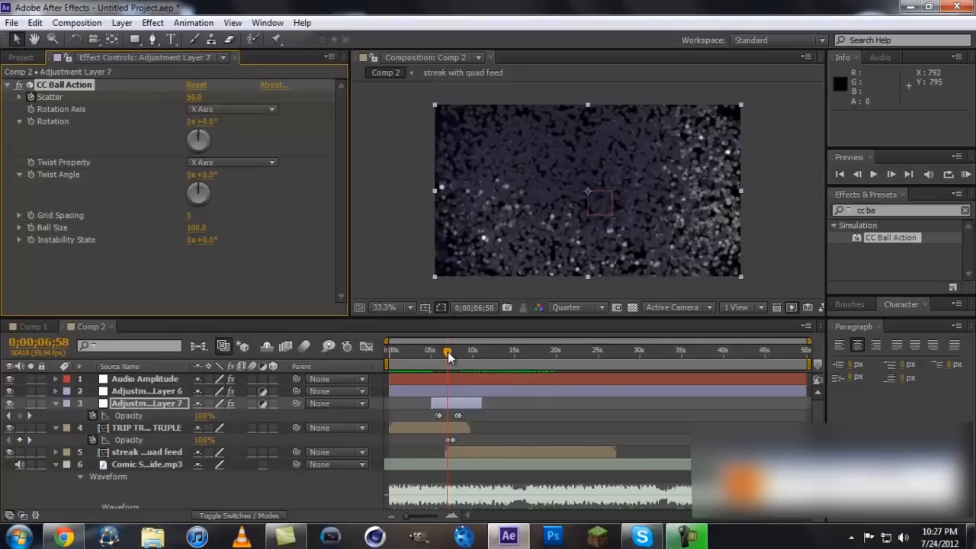
Scrub through the transition checking Scatter peaks mid-way and reads 0 back near four seconds.
left_click_drag(448, 352, 445, 353)
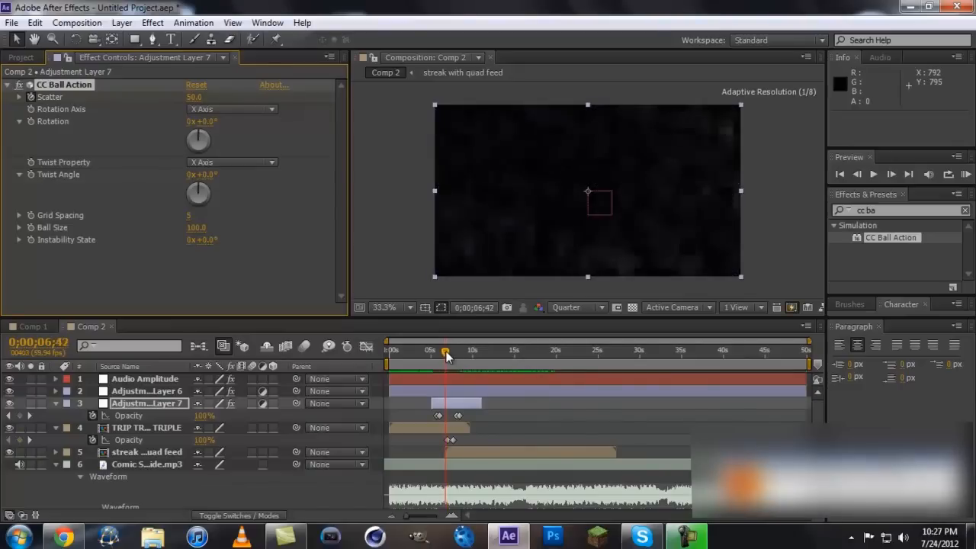
left_click_drag(445, 350, 454, 350)
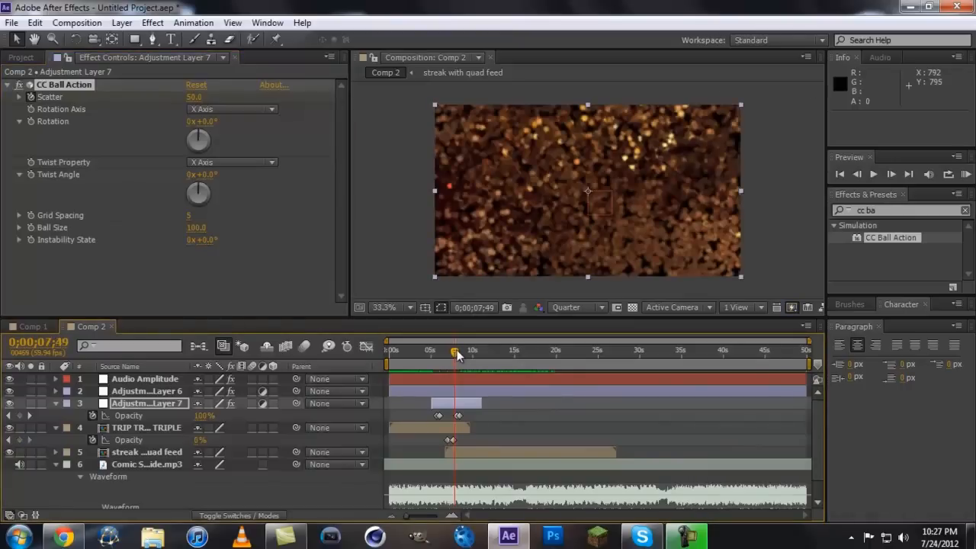
left_click_drag(450, 350, 458, 350)
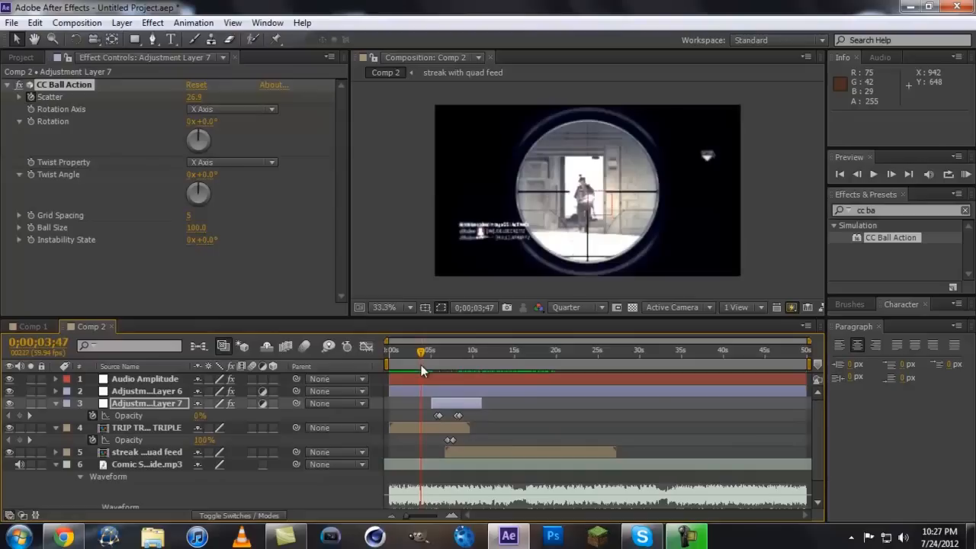
left_click(428, 350)
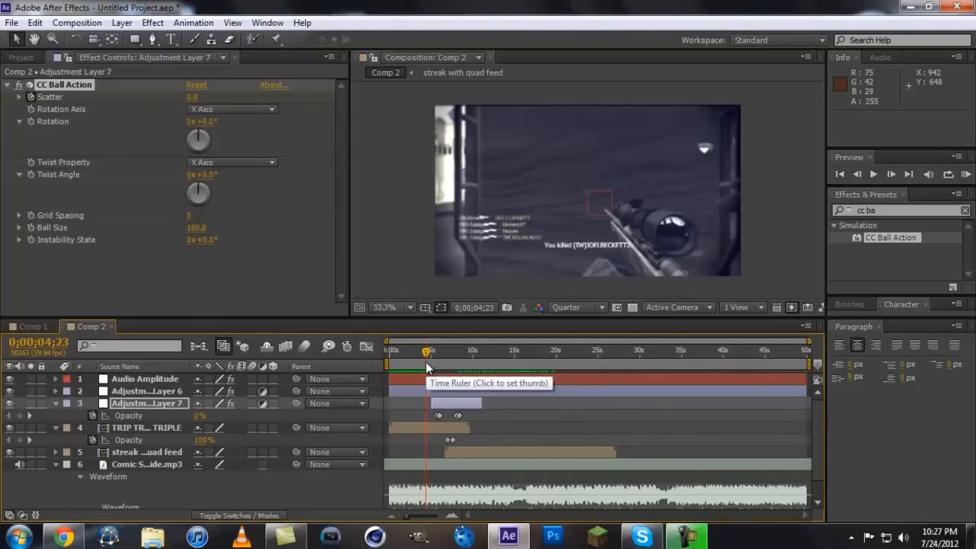
mouse_move(540, 463)
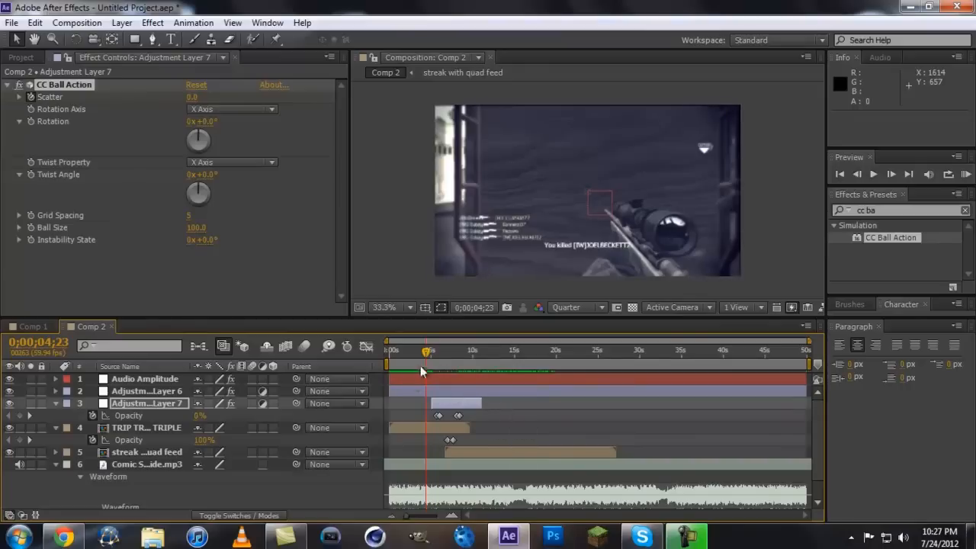
mouse_move(507, 366)
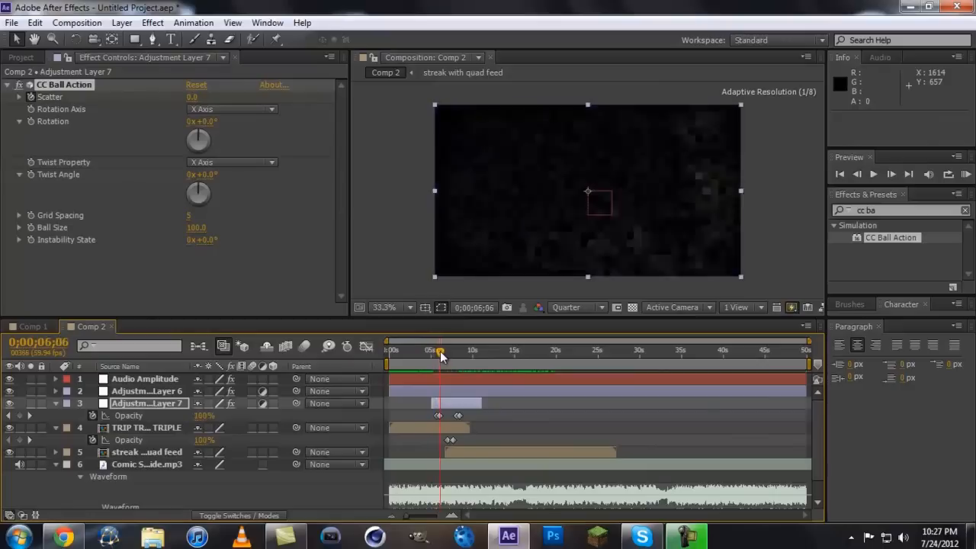
left_click_drag(441, 351, 452, 351)
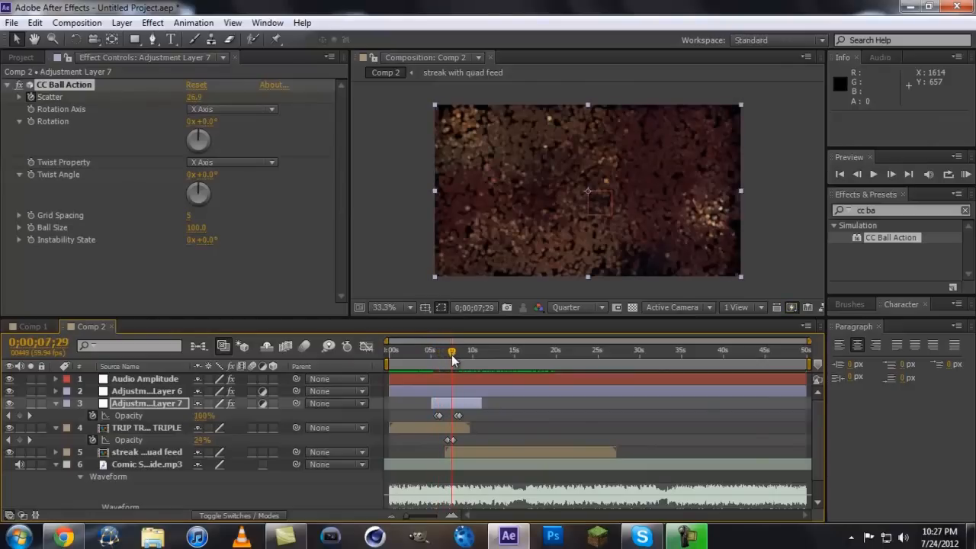
mouse_move(452, 351)
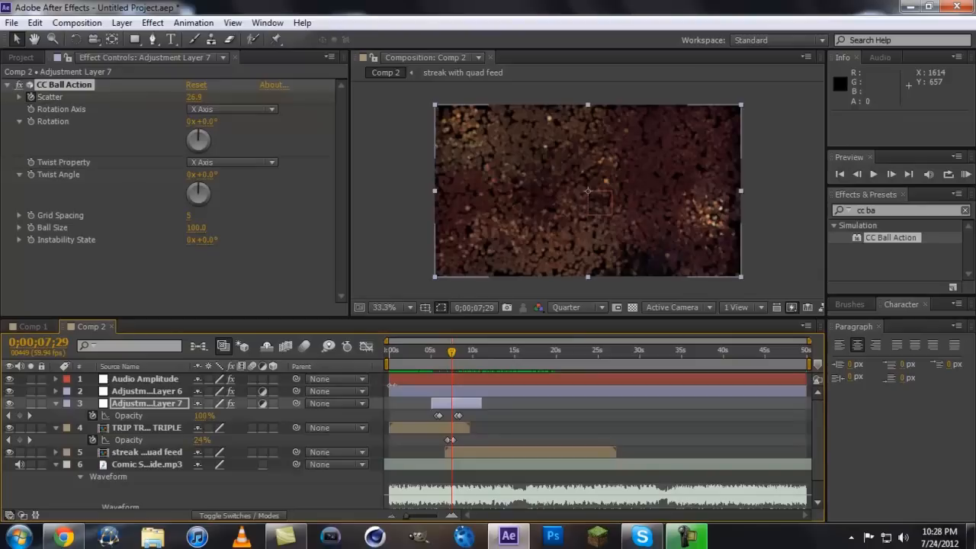
mouse_move(613, 475)
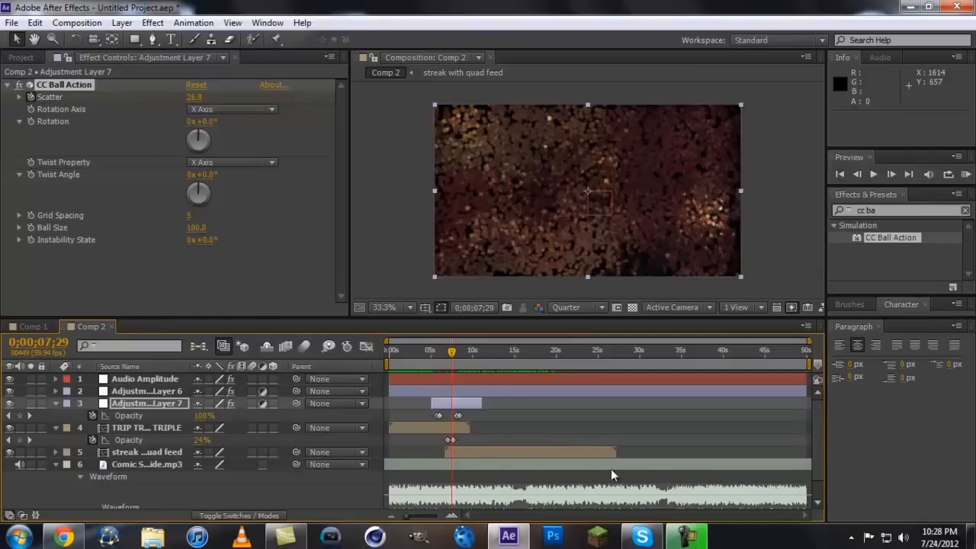